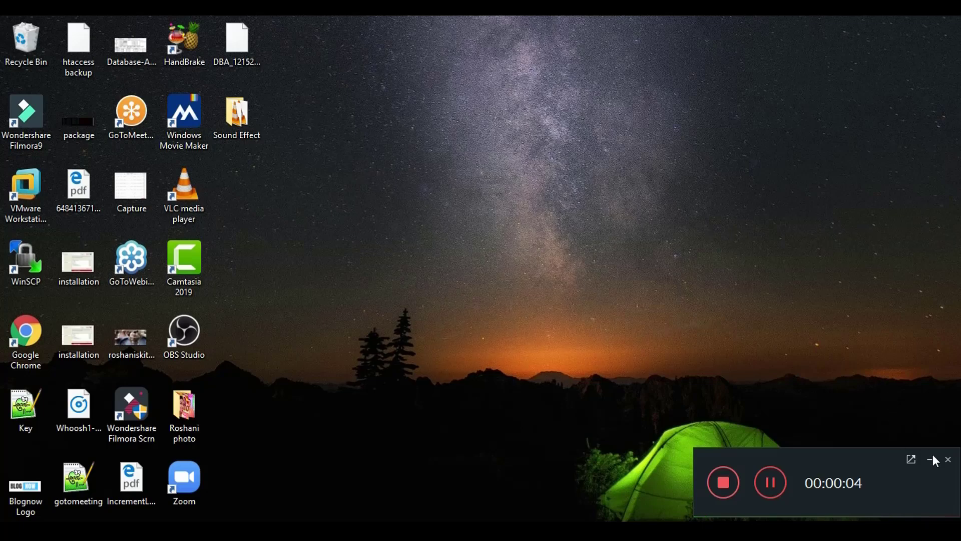
# Launch PuTTY and log in as oracle on the prim server.
pyautogui.click(931, 460)
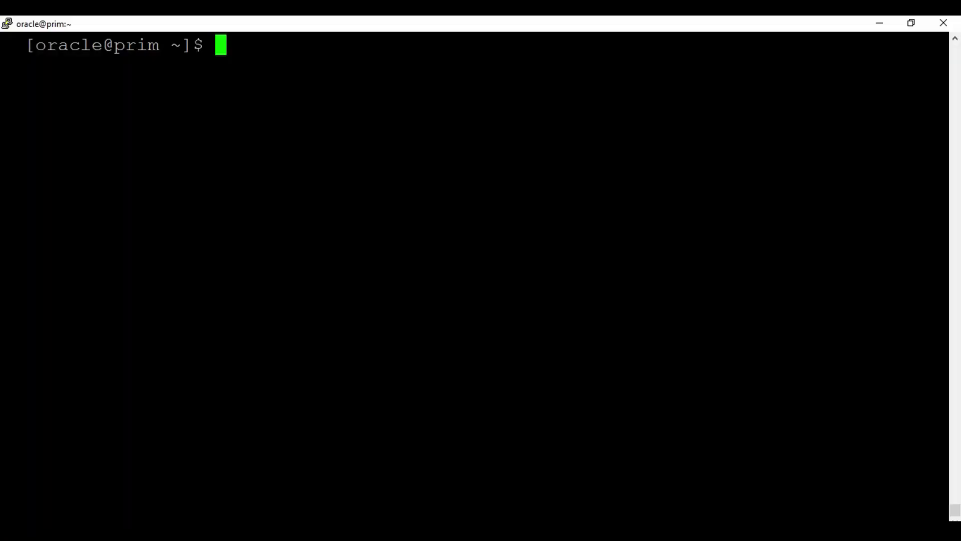
# Confirm the cdb instance with ps -ef|grep pmon and connect via sqlplus / as sysdba.
pyautogui.write('ps -ef|grep pmon')
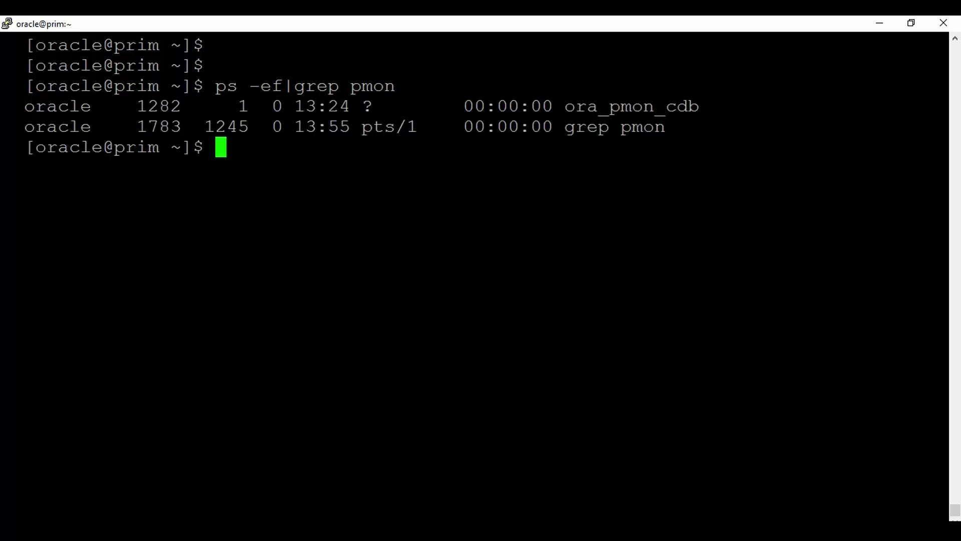
pyautogui.press('Return')
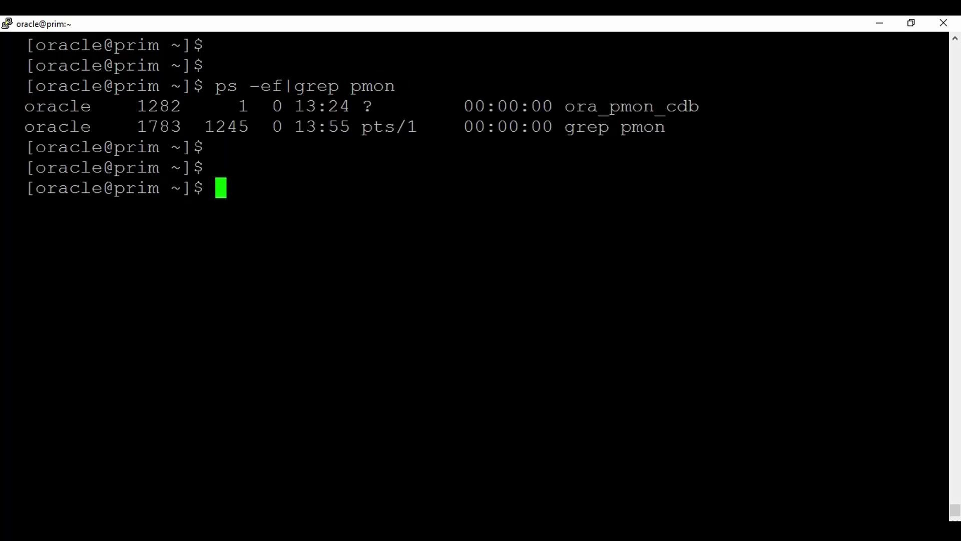
pyautogui.write("sqlp': sqlplus / as sysdba")
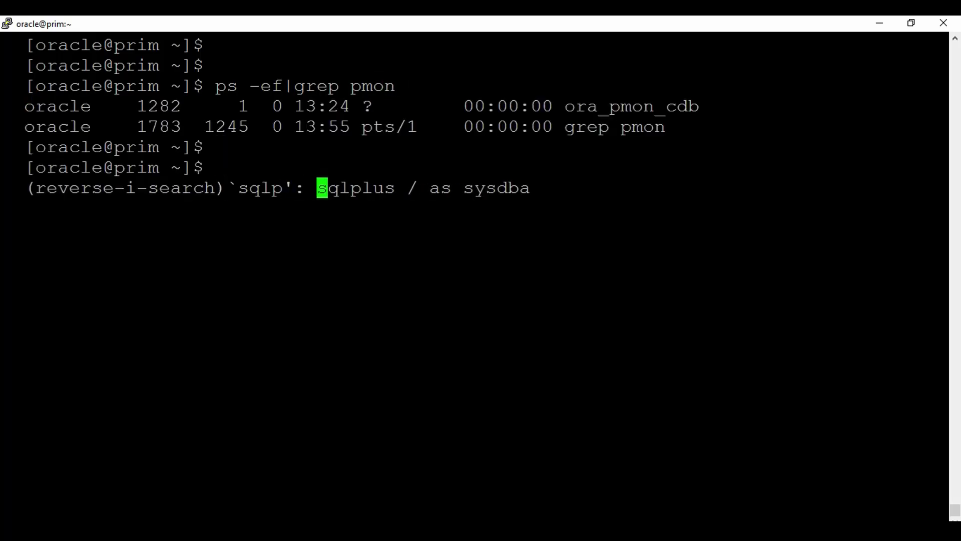
pyautogui.press('Return')
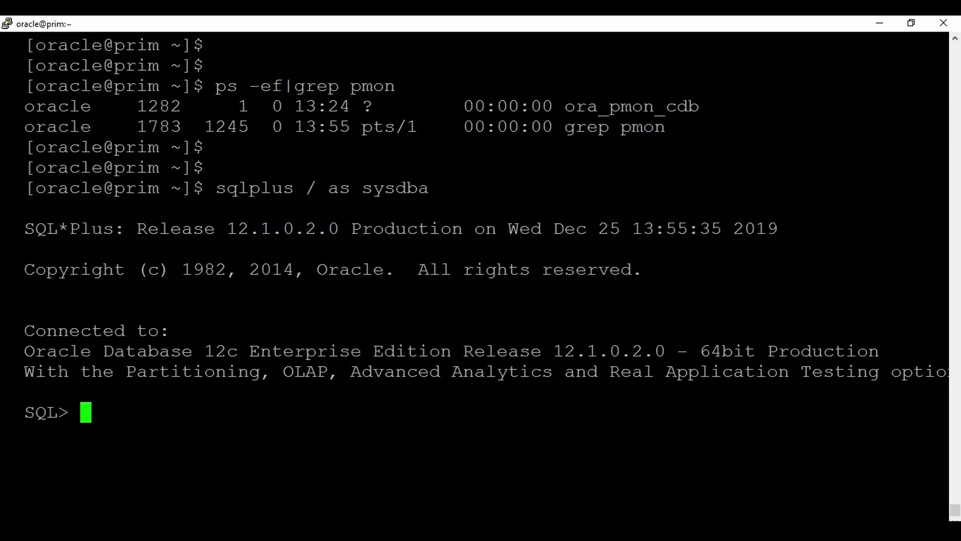
# Show the audit parameters to find the adump destination, then exit SQL*Plus.
pyautogui.write('show p')
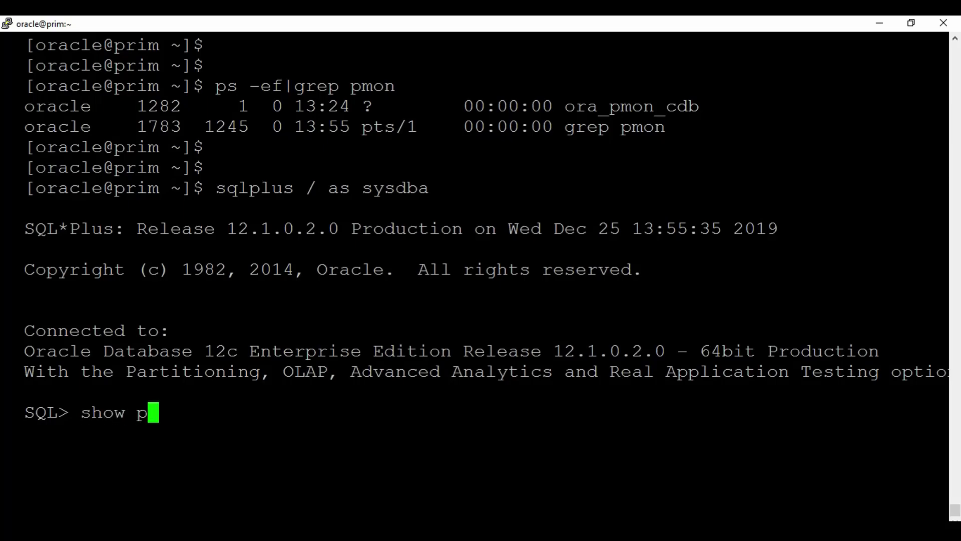
pyautogui.write('arameter audit;')
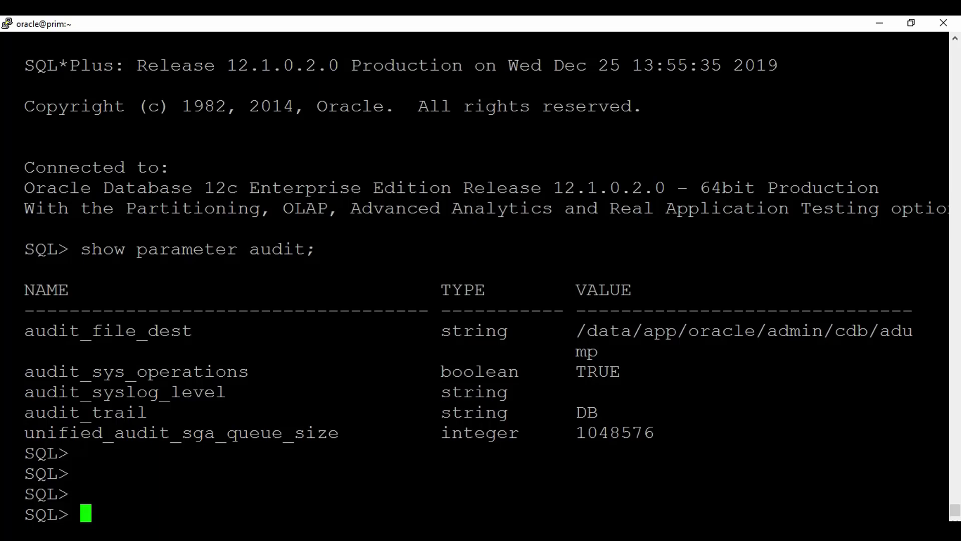
pyautogui.moveTo(624, 348)
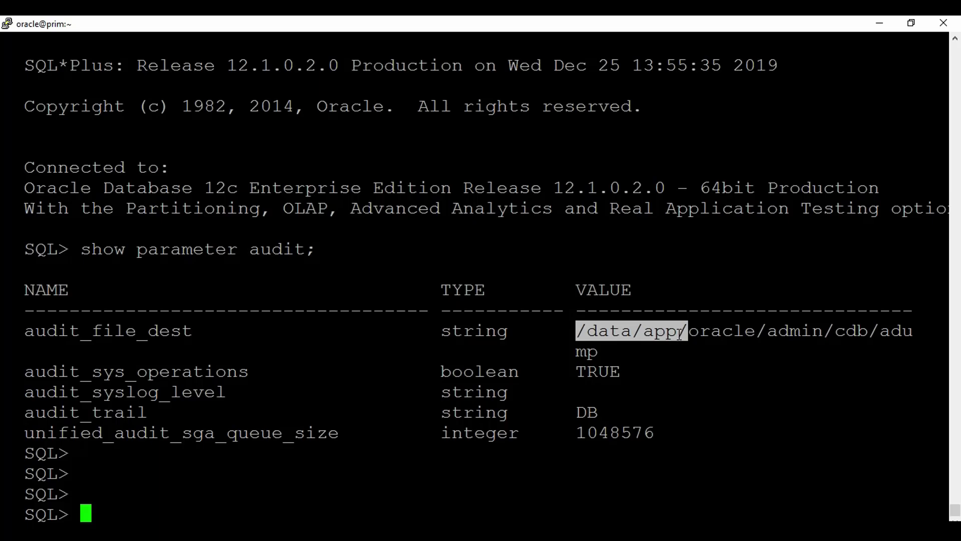
pyautogui.write('exit')
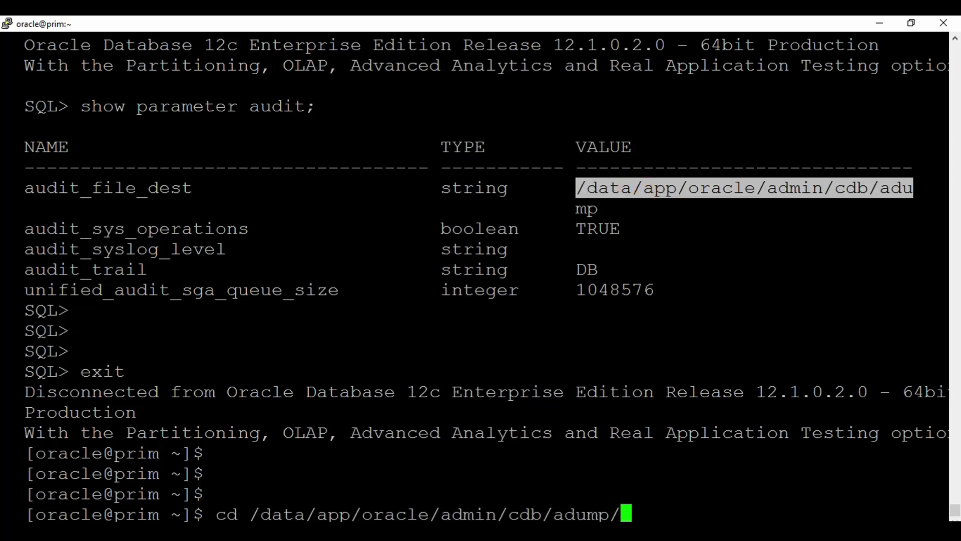
# Enter /data/app/oracle/admin/cdb/adump and list its .aud files oldest first, Dec 12 to 25.
pyautogui.press('Return')
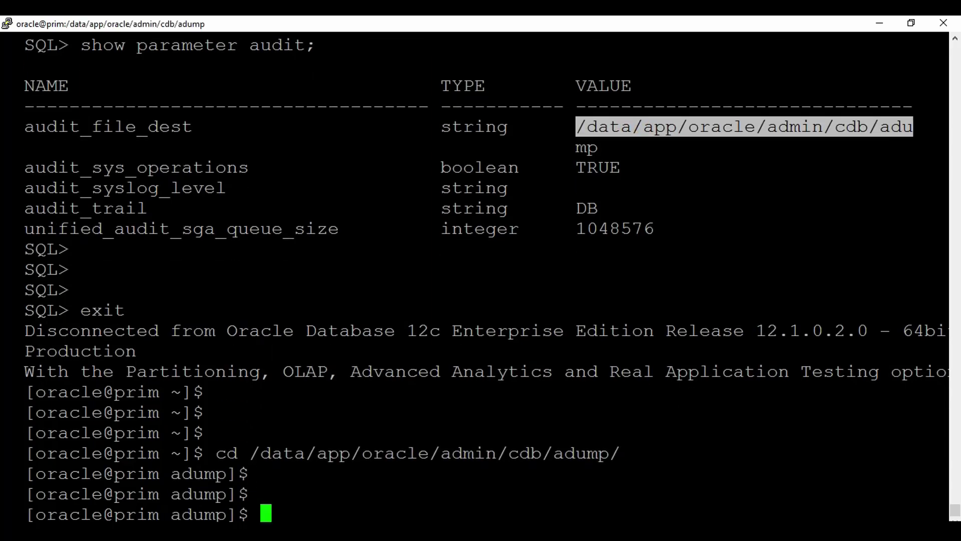
pyautogui.write('ls')
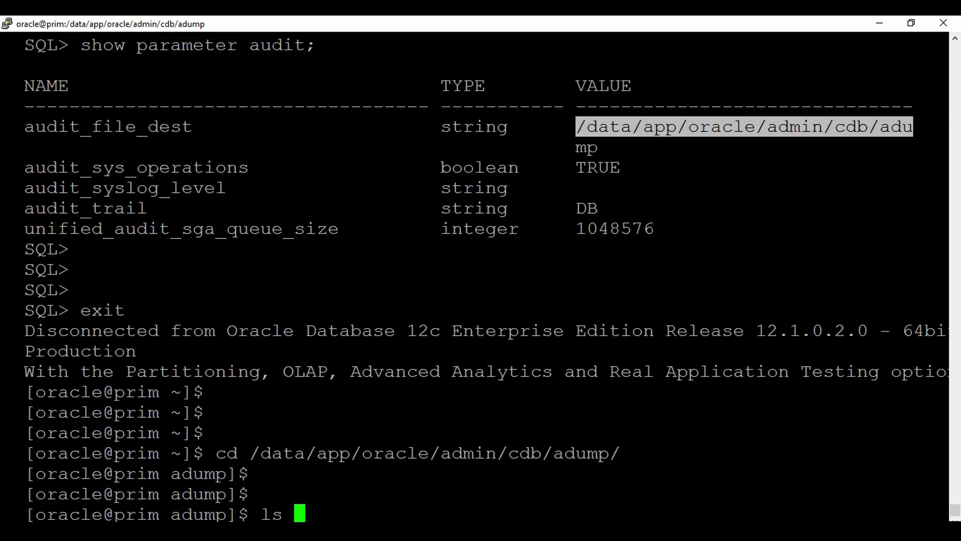
pyautogui.press('Return')
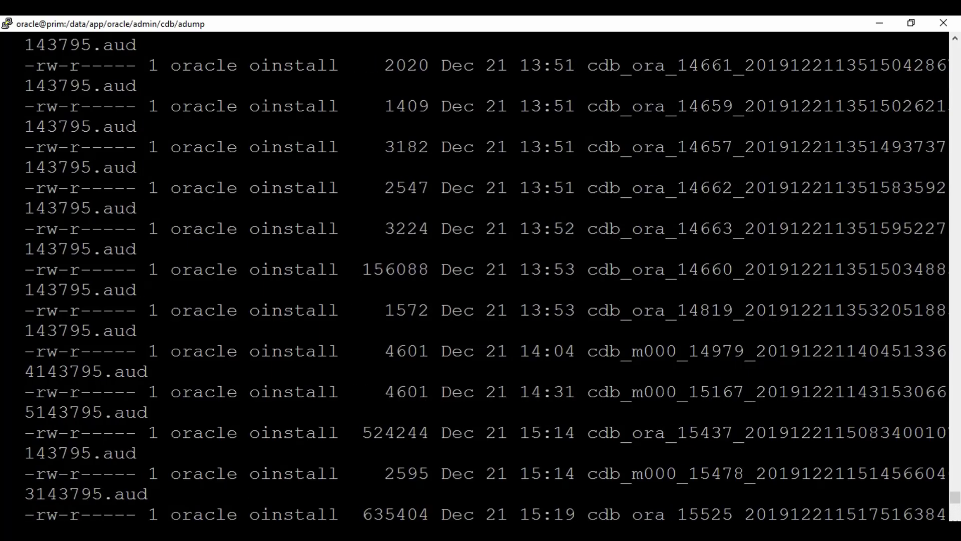
pyautogui.scroll(3)
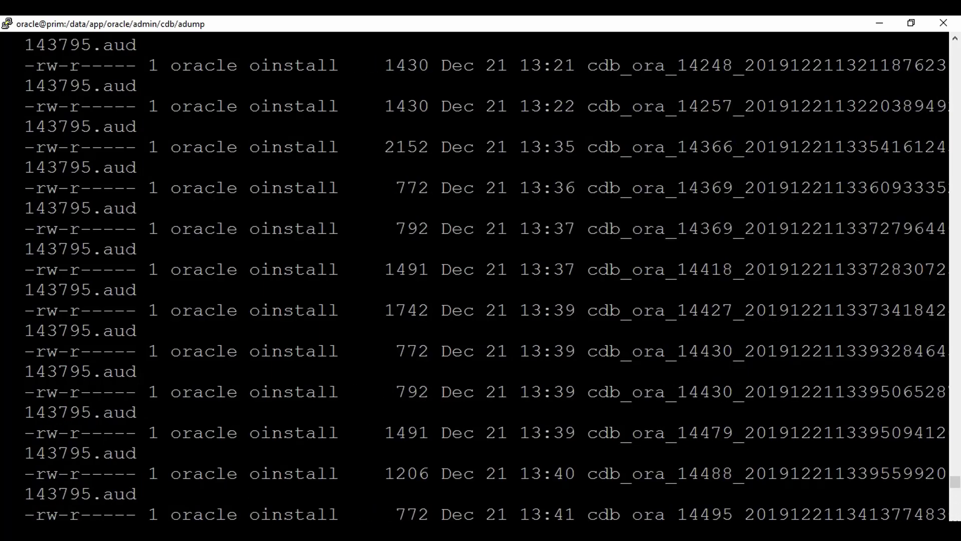
pyautogui.scroll(-3)
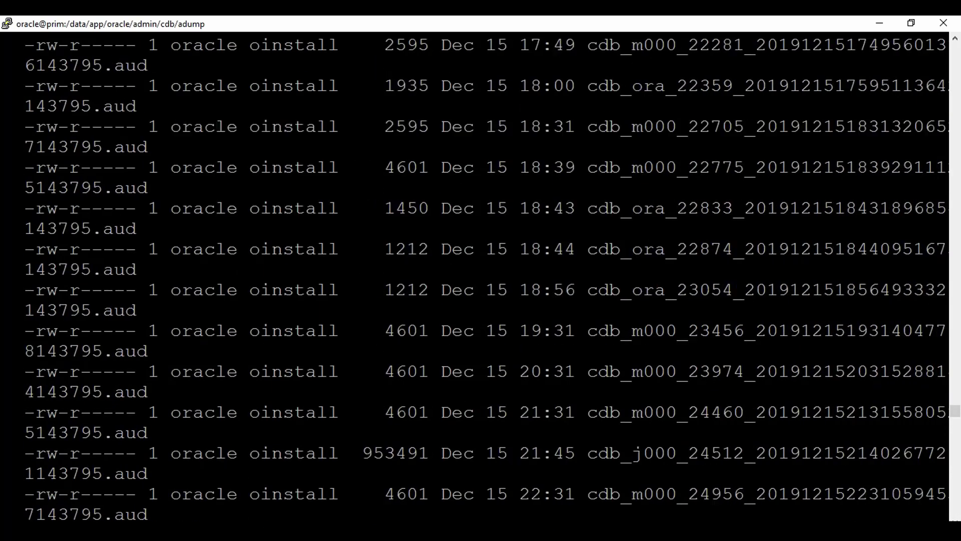
pyautogui.scroll(-3)
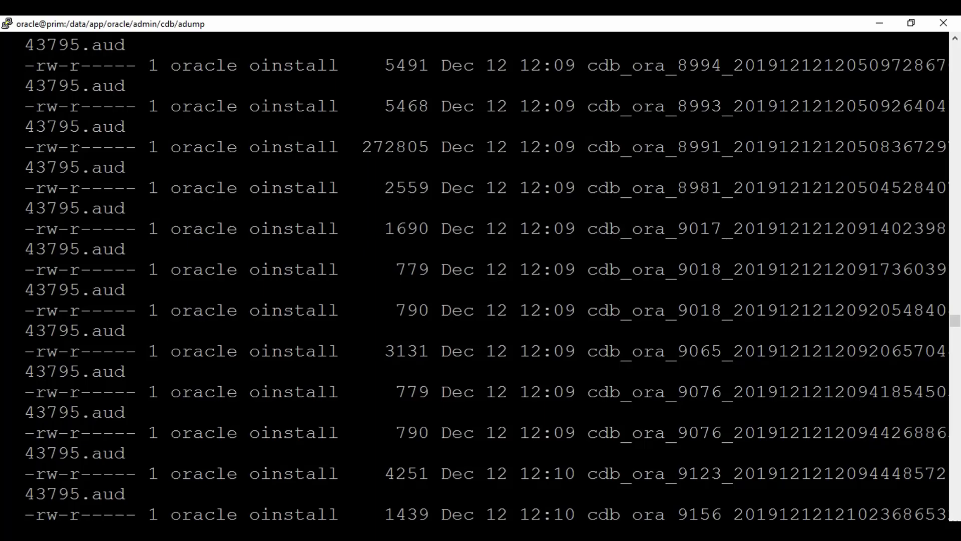
pyautogui.scroll(-3)
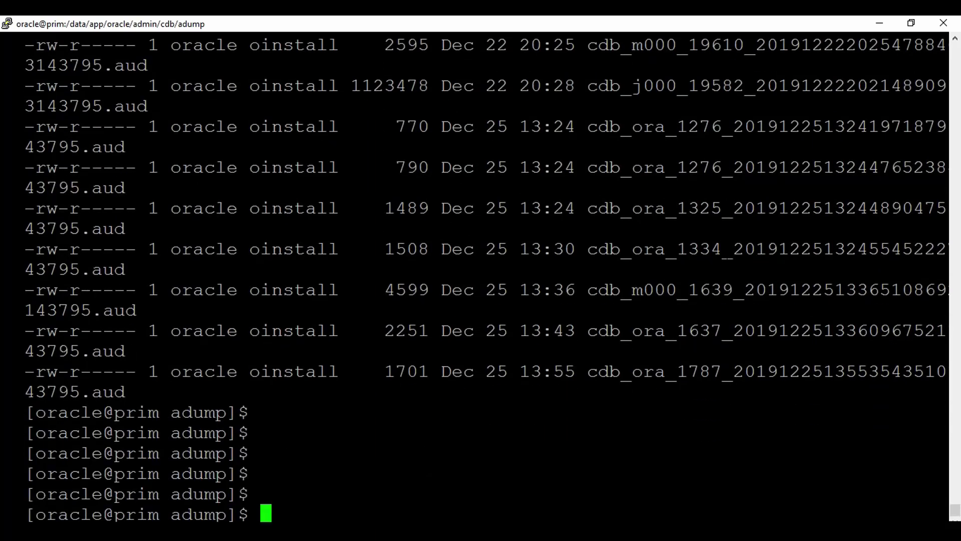
# Show per-file audit sizes with du -sh *, then the 28M directory total.
pyautogui.write('du -sh')
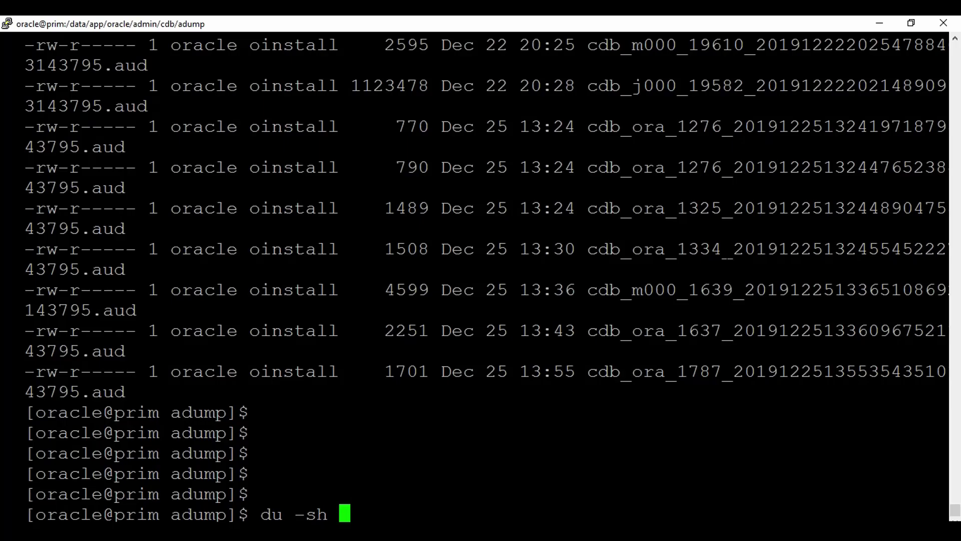
pyautogui.press('Return')
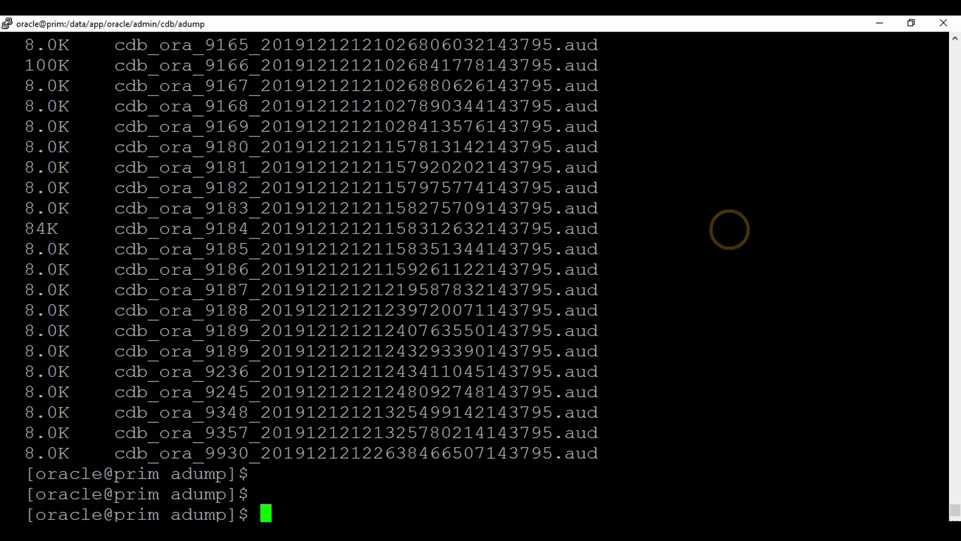
pyautogui.write('du -sh .')
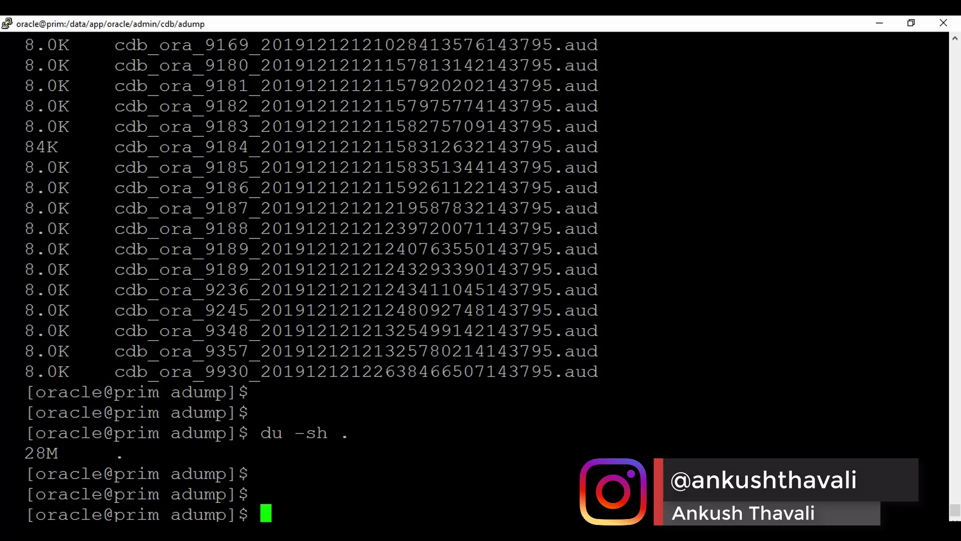
pyautogui.scroll(-3)
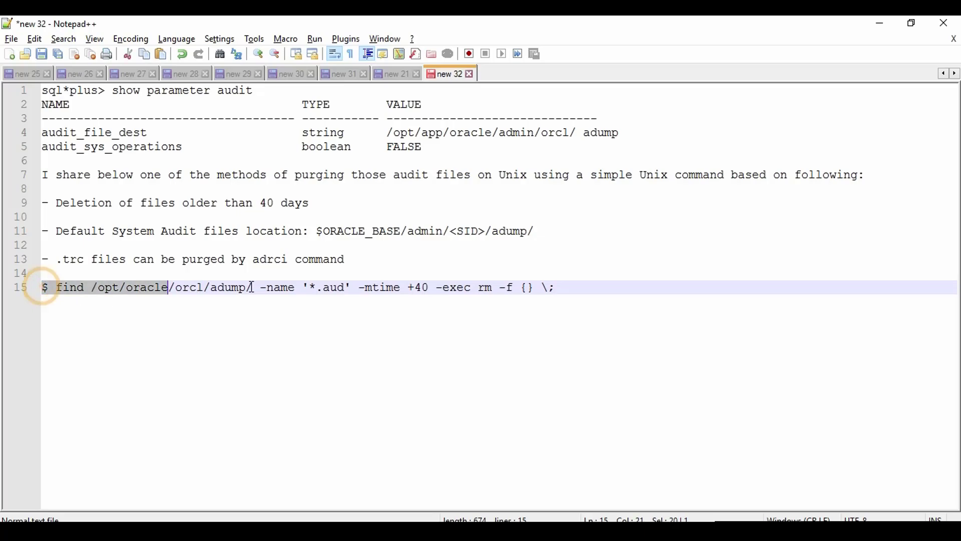
# Change line 17's find command age threshold from -mtime +40 to +4.
pyautogui.click(554, 287)
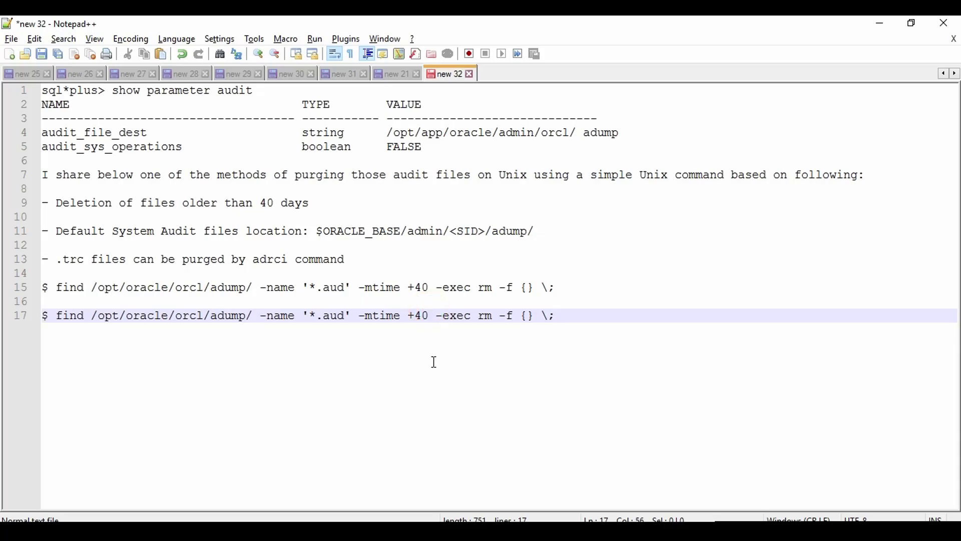
pyautogui.click(429, 315)
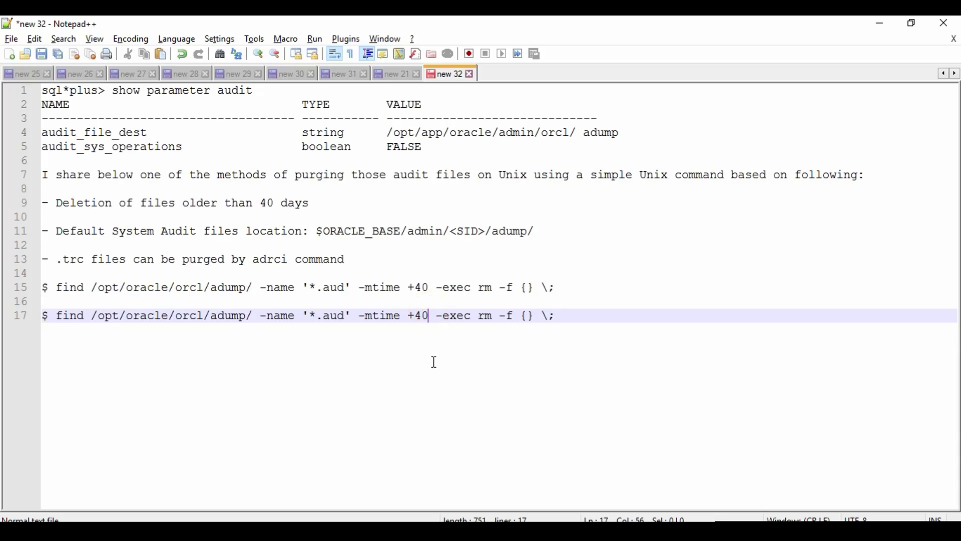
pyautogui.press('Backspace')
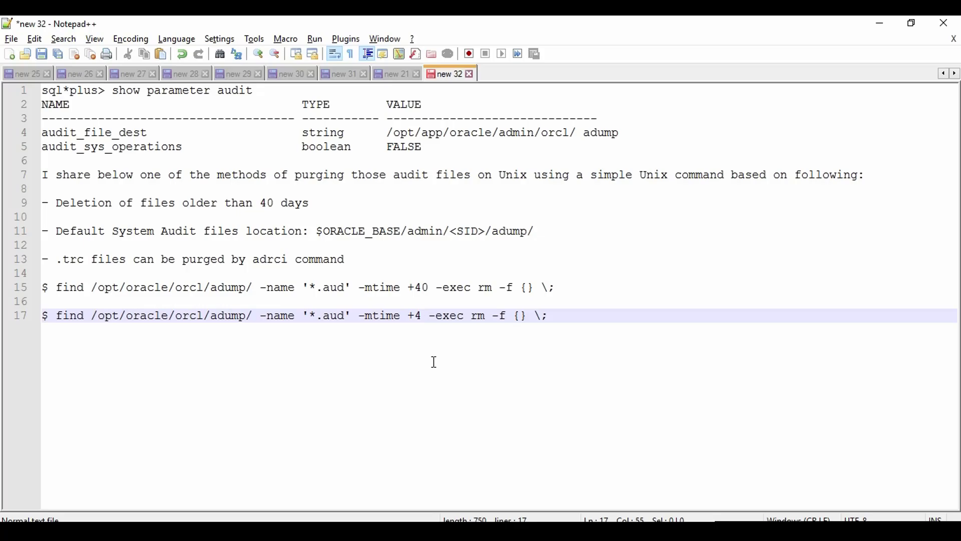
pyautogui.click(422, 315)
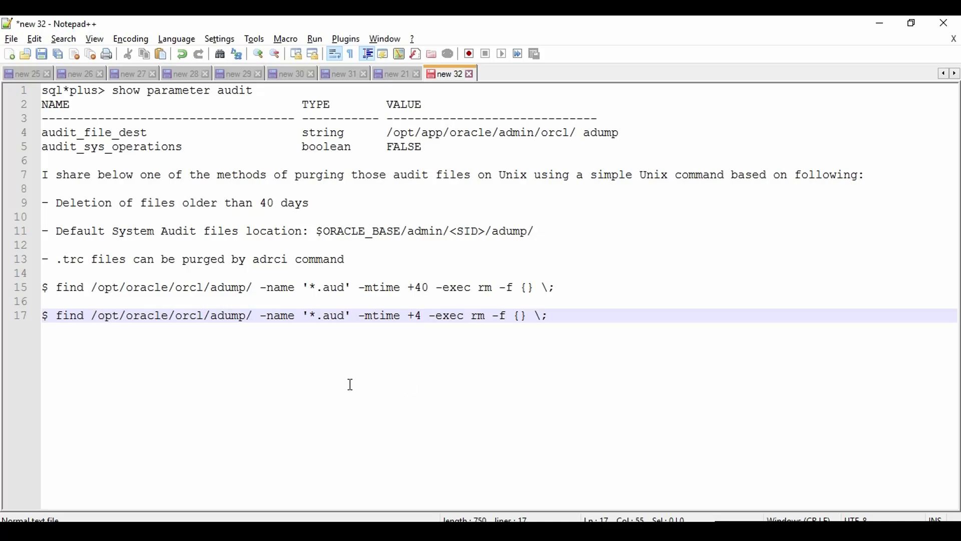
pyautogui.moveTo(334, 388)
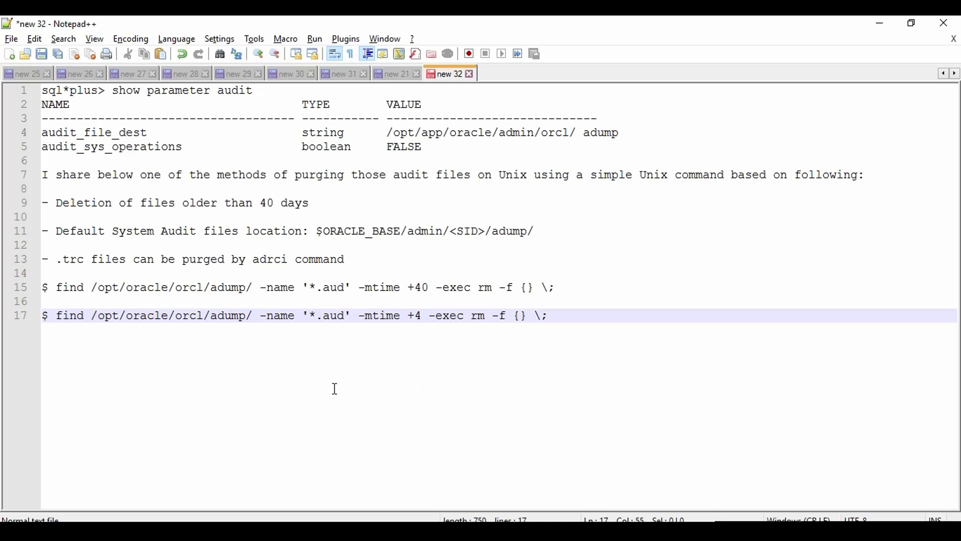
pyautogui.doubleClick(69, 315)
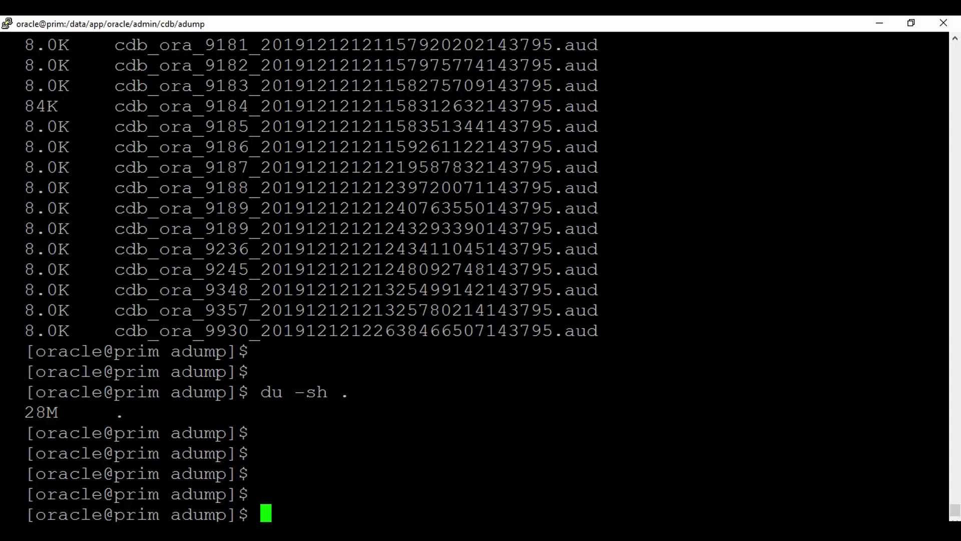
# Run pwd to confirm the directory is /data/app/oracle/admin/cdb/adump.
pyautogui.write('pw')
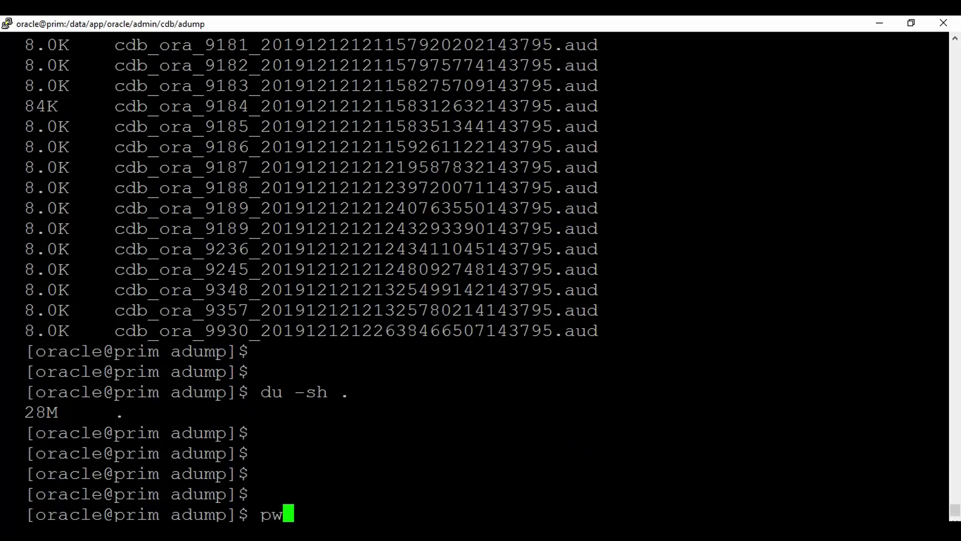
pyautogui.press('Return')
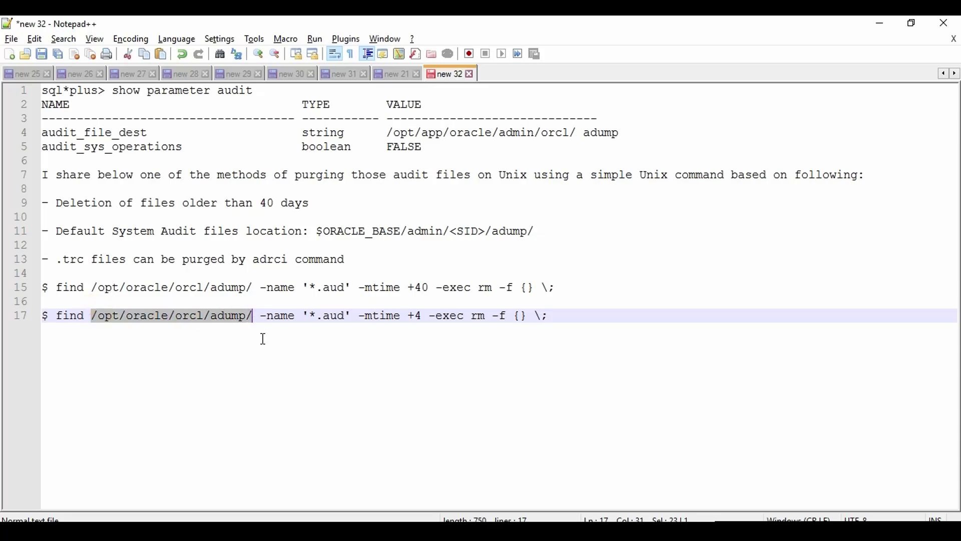
# Set the find command path to /data/app/oracle/admin/cdb/adump and paste it into PuTTY.
pyautogui.write('/data/app/oracle/admin/cdb/adump')
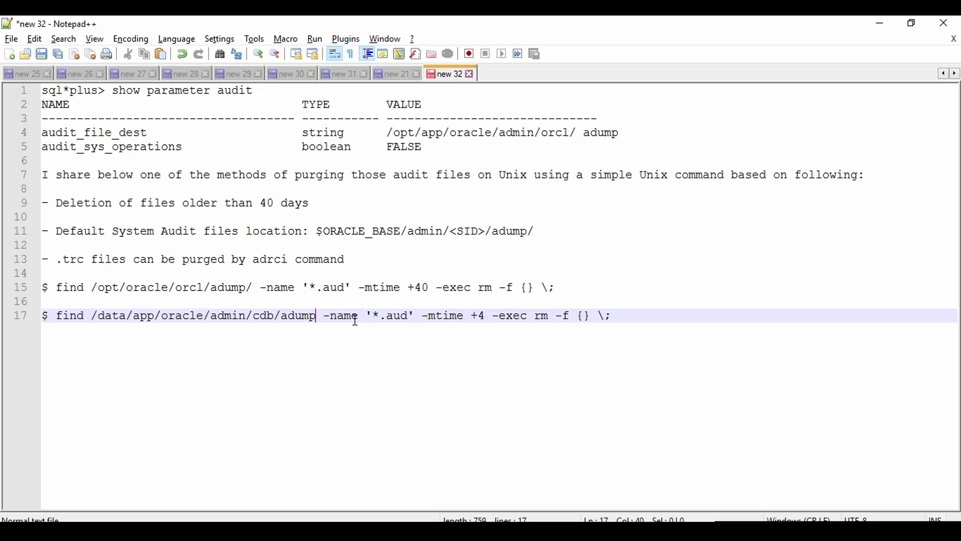
pyautogui.moveTo(391, 319)
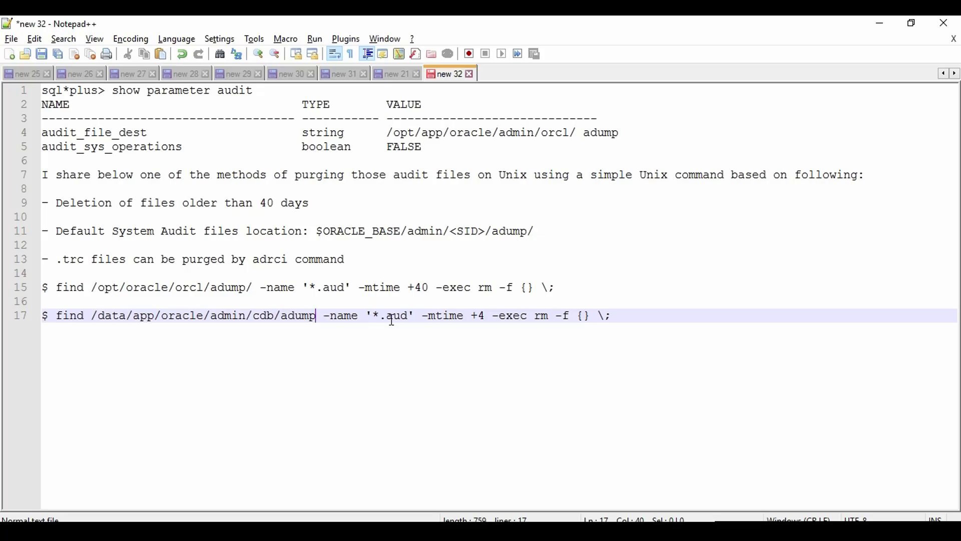
pyautogui.moveTo(388, 315)
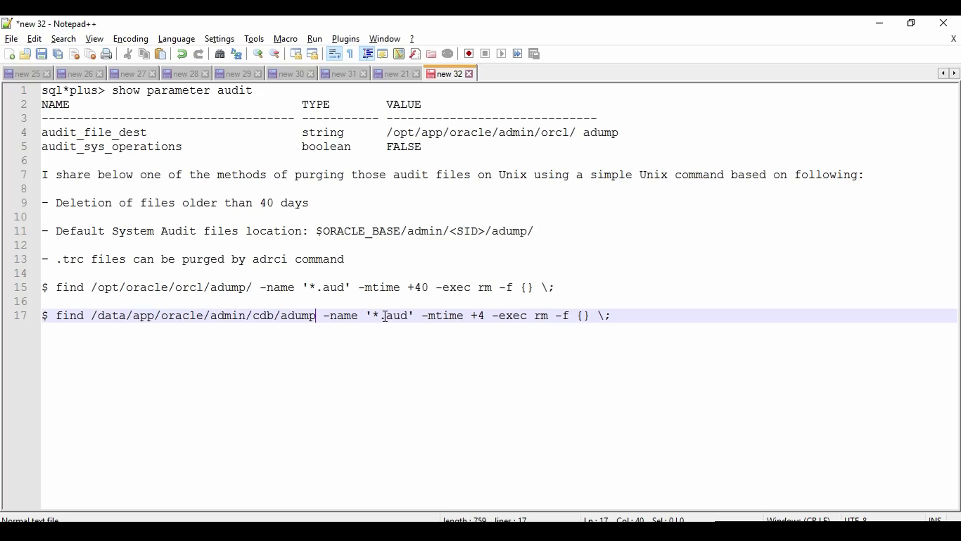
pyautogui.doubleClick(393, 315)
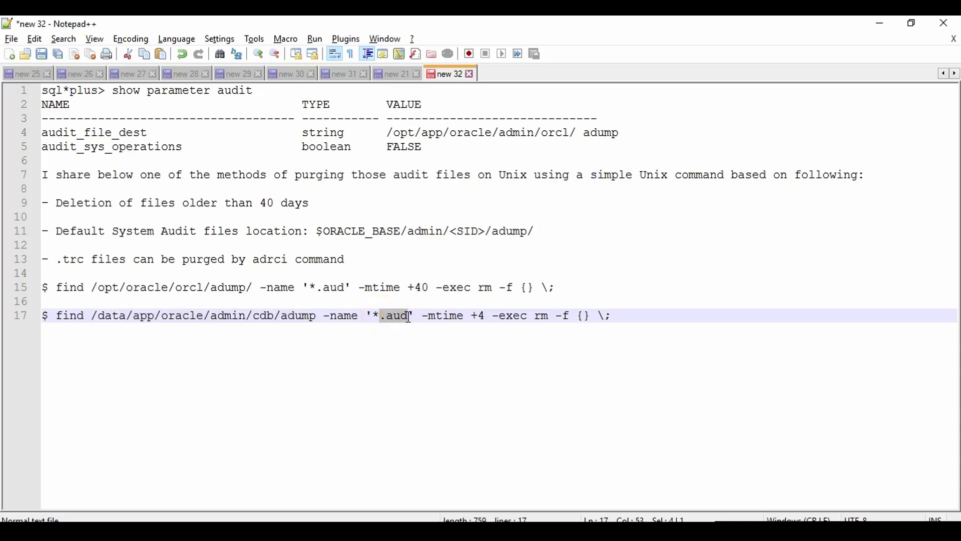
pyautogui.click(610, 315)
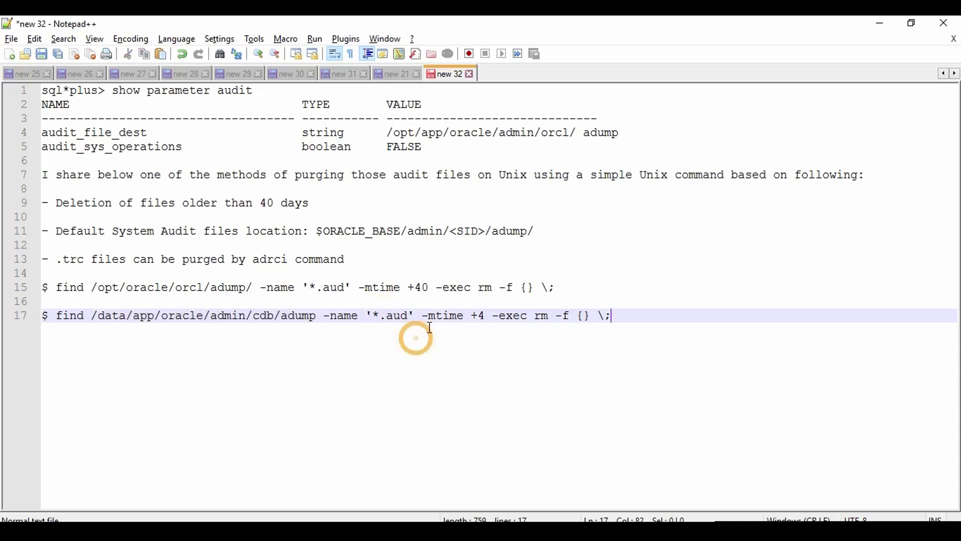
pyautogui.doubleClick(443, 315)
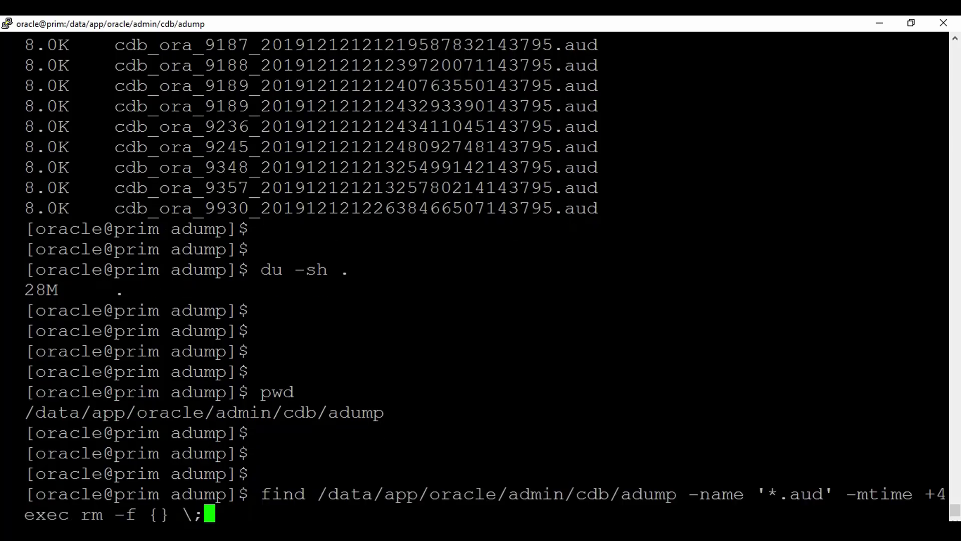
# Run the 4-day .aud purge and list the adump directory with ls -lrt.
pyautogui.press('Return')
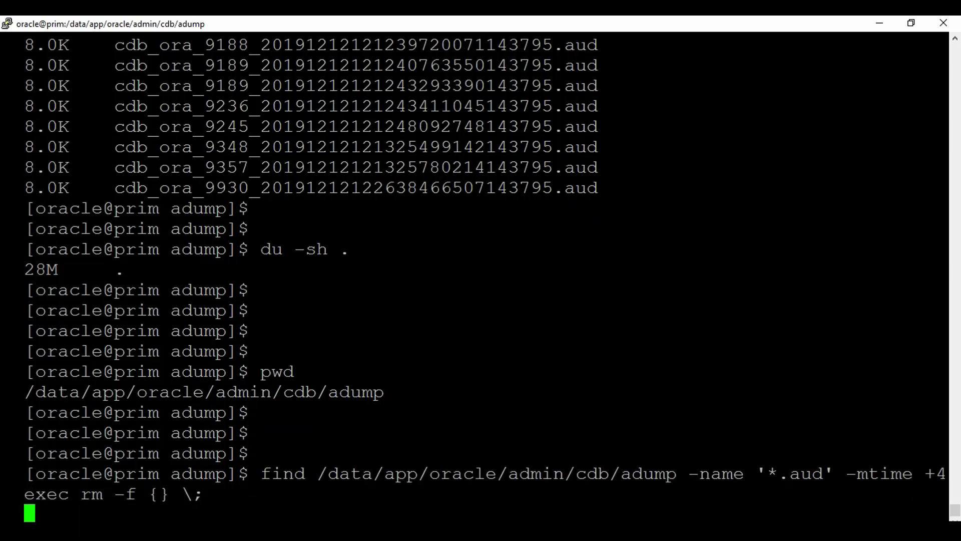
pyautogui.press('Return')
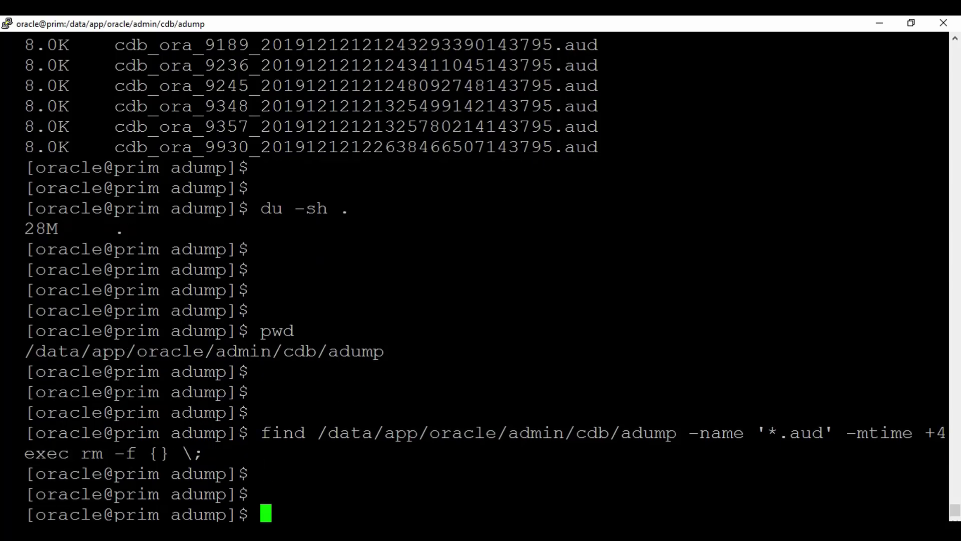
pyautogui.write('ls')
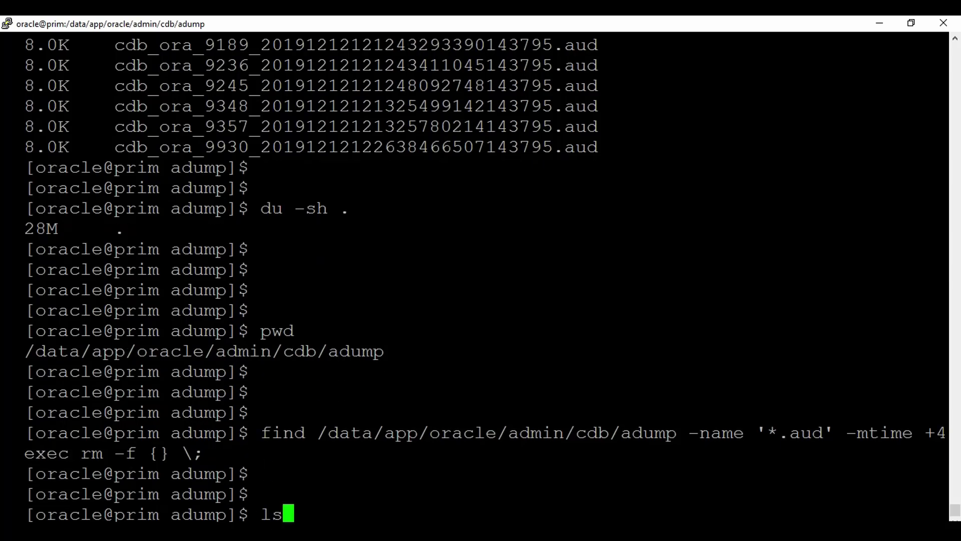
pyautogui.press('Return')
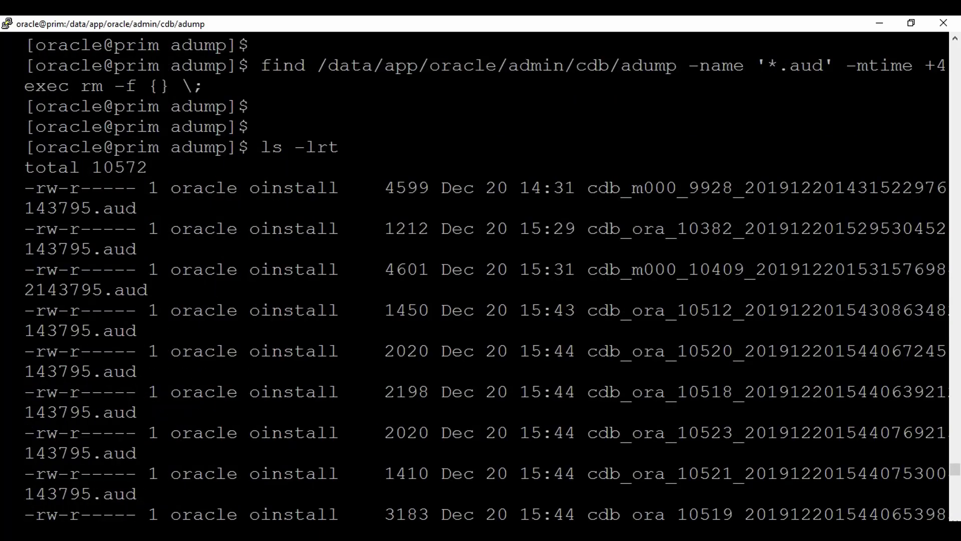
# Scroll through the new listing, which now starts at Dec 20.
pyautogui.doubleClick(472, 188)
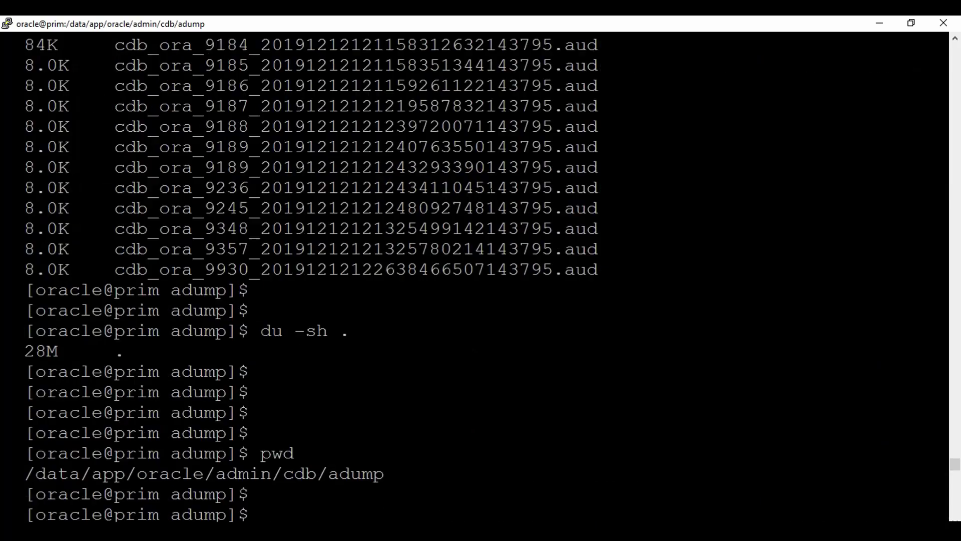
pyautogui.scroll(-3)
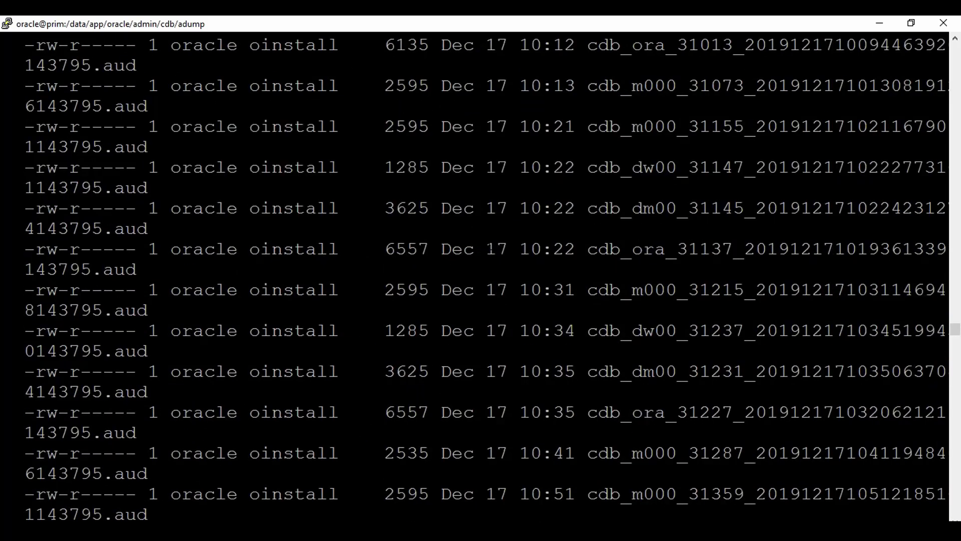
pyautogui.scroll(3)
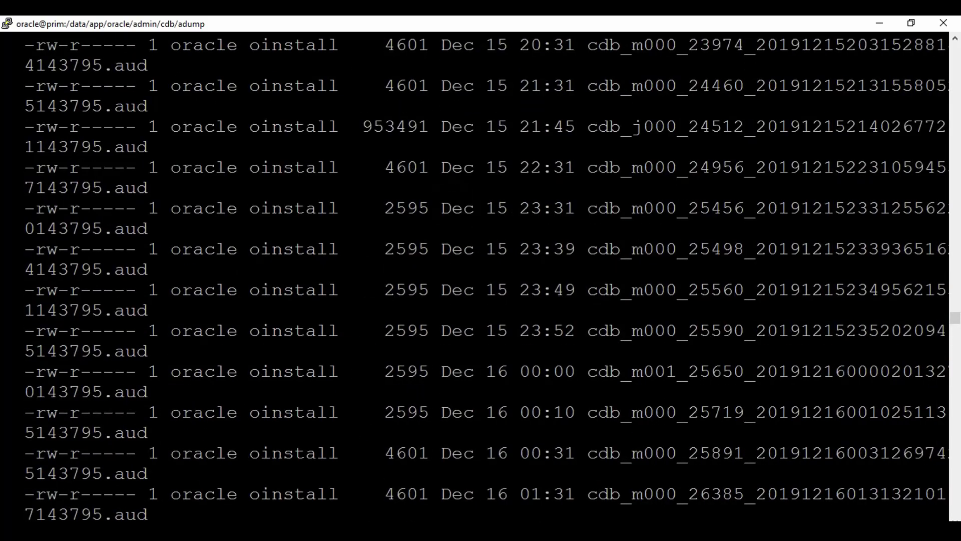
pyautogui.scroll(-3)
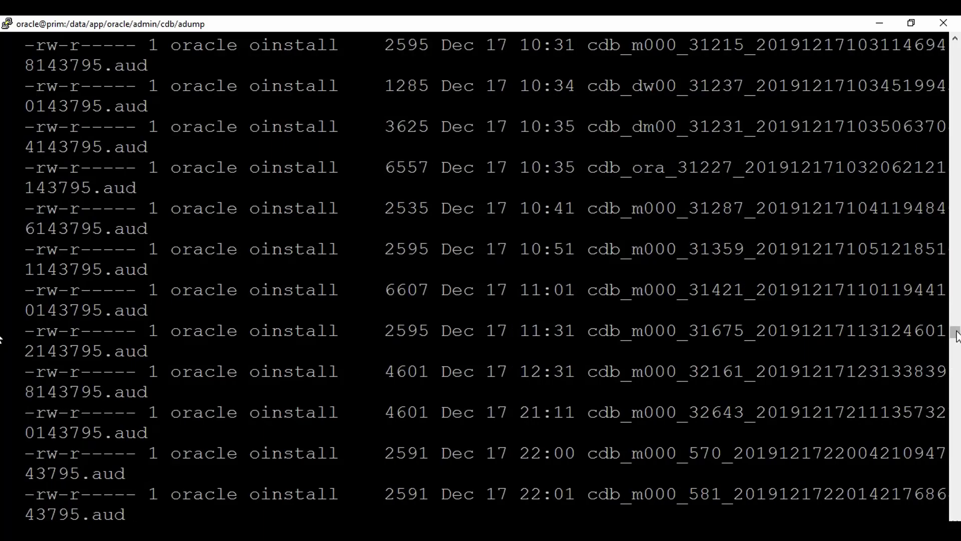
pyautogui.scroll(-3)
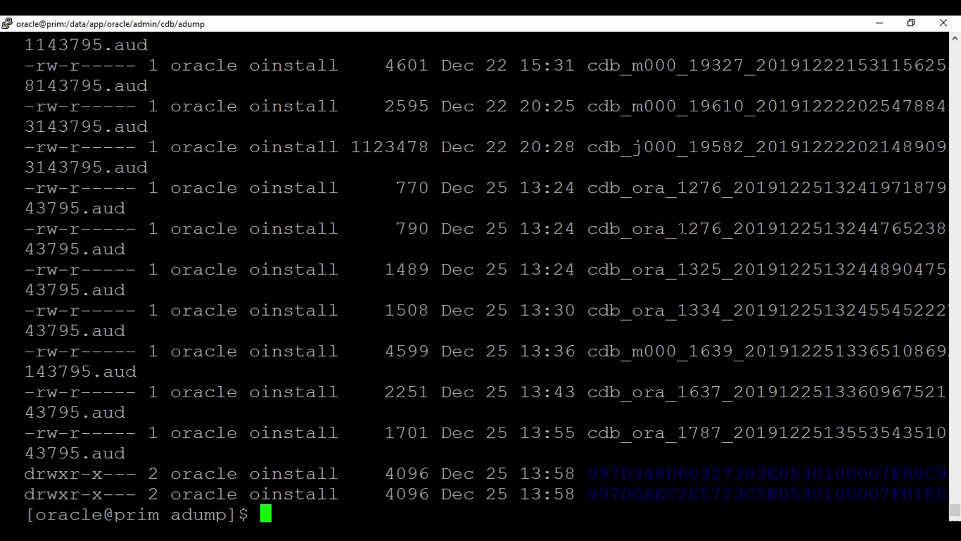
# Check the adump total with du -sh . and highlight the 11M result.
pyautogui.write('du -sh')
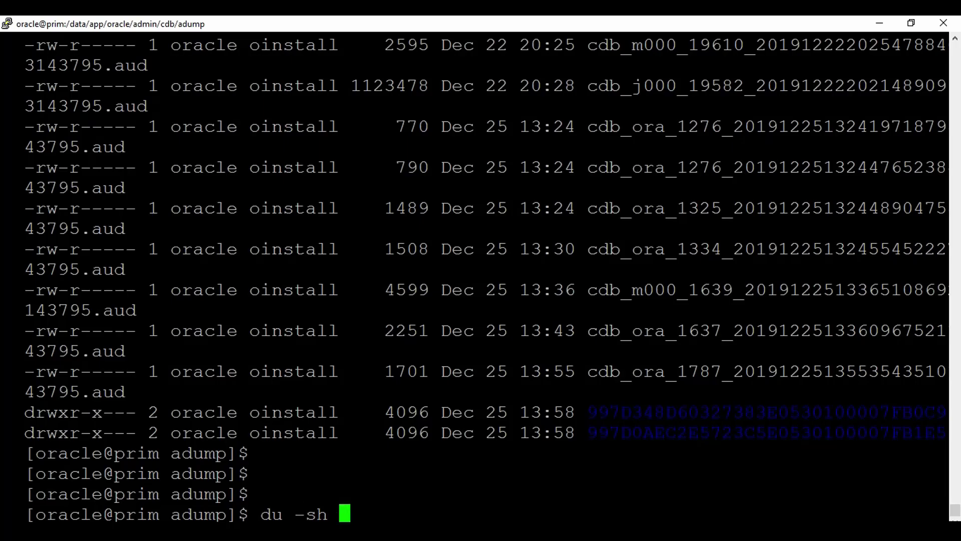
pyautogui.press('Return')
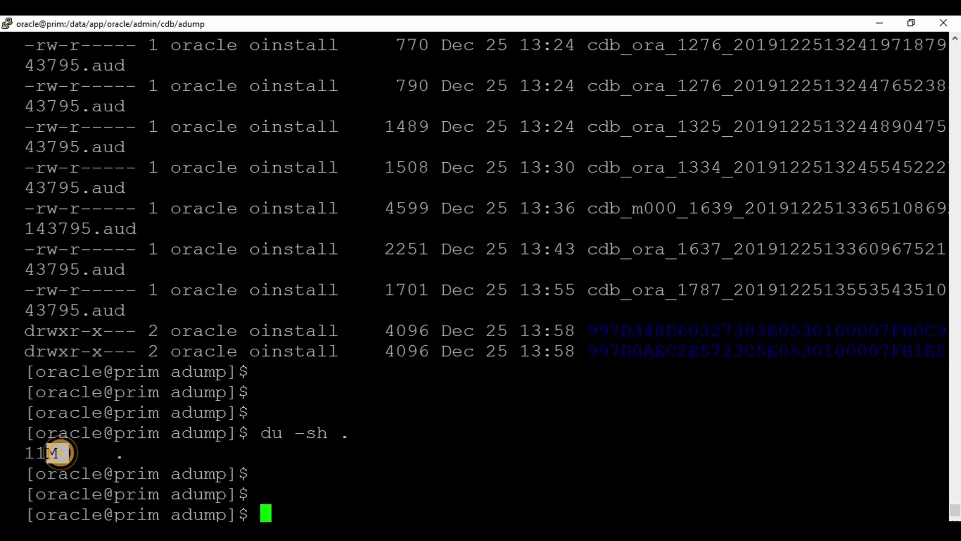
pyautogui.doubleClick(42, 453)
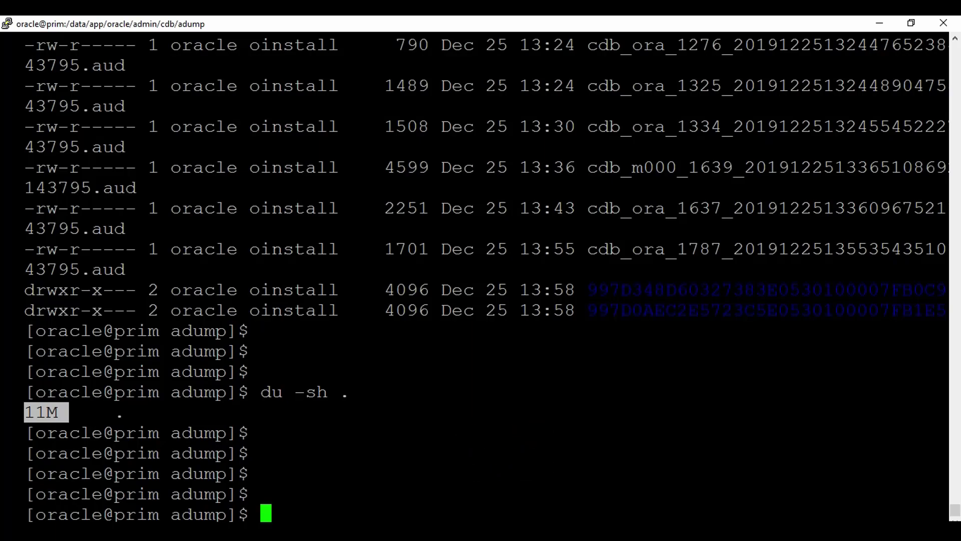
pyautogui.scroll(3)
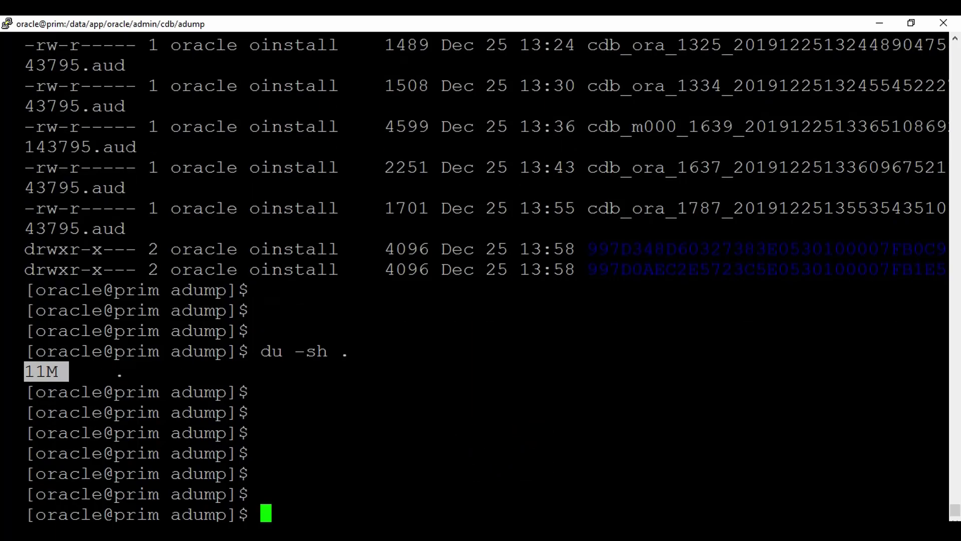